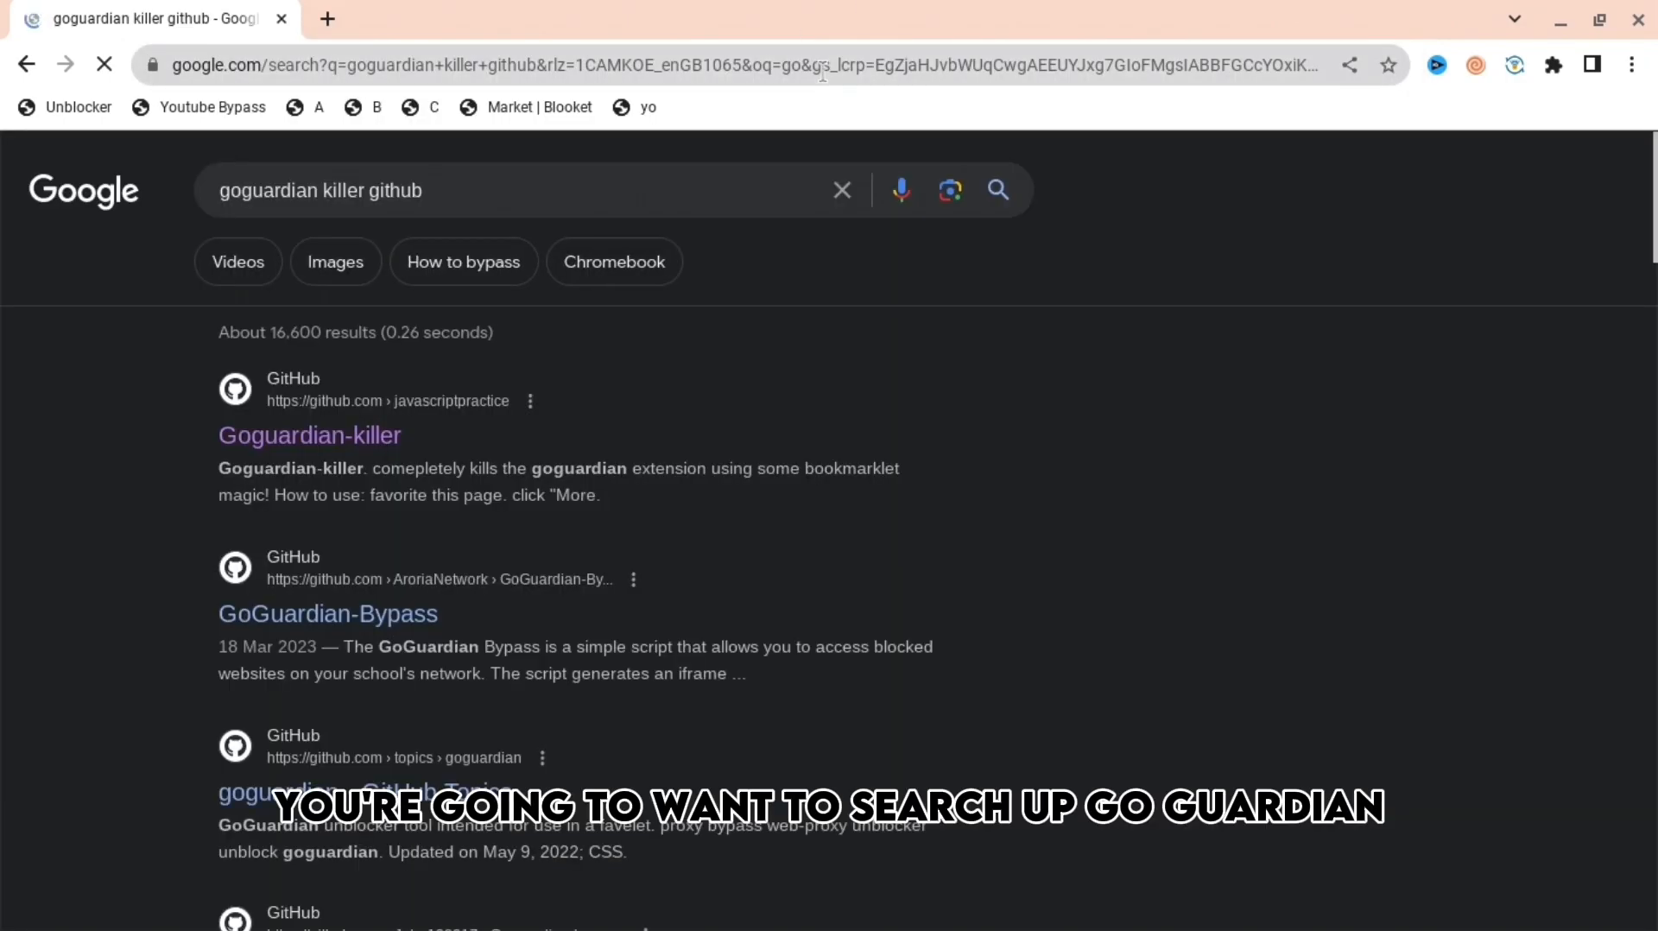
pyautogui.moveTo(449, 448)
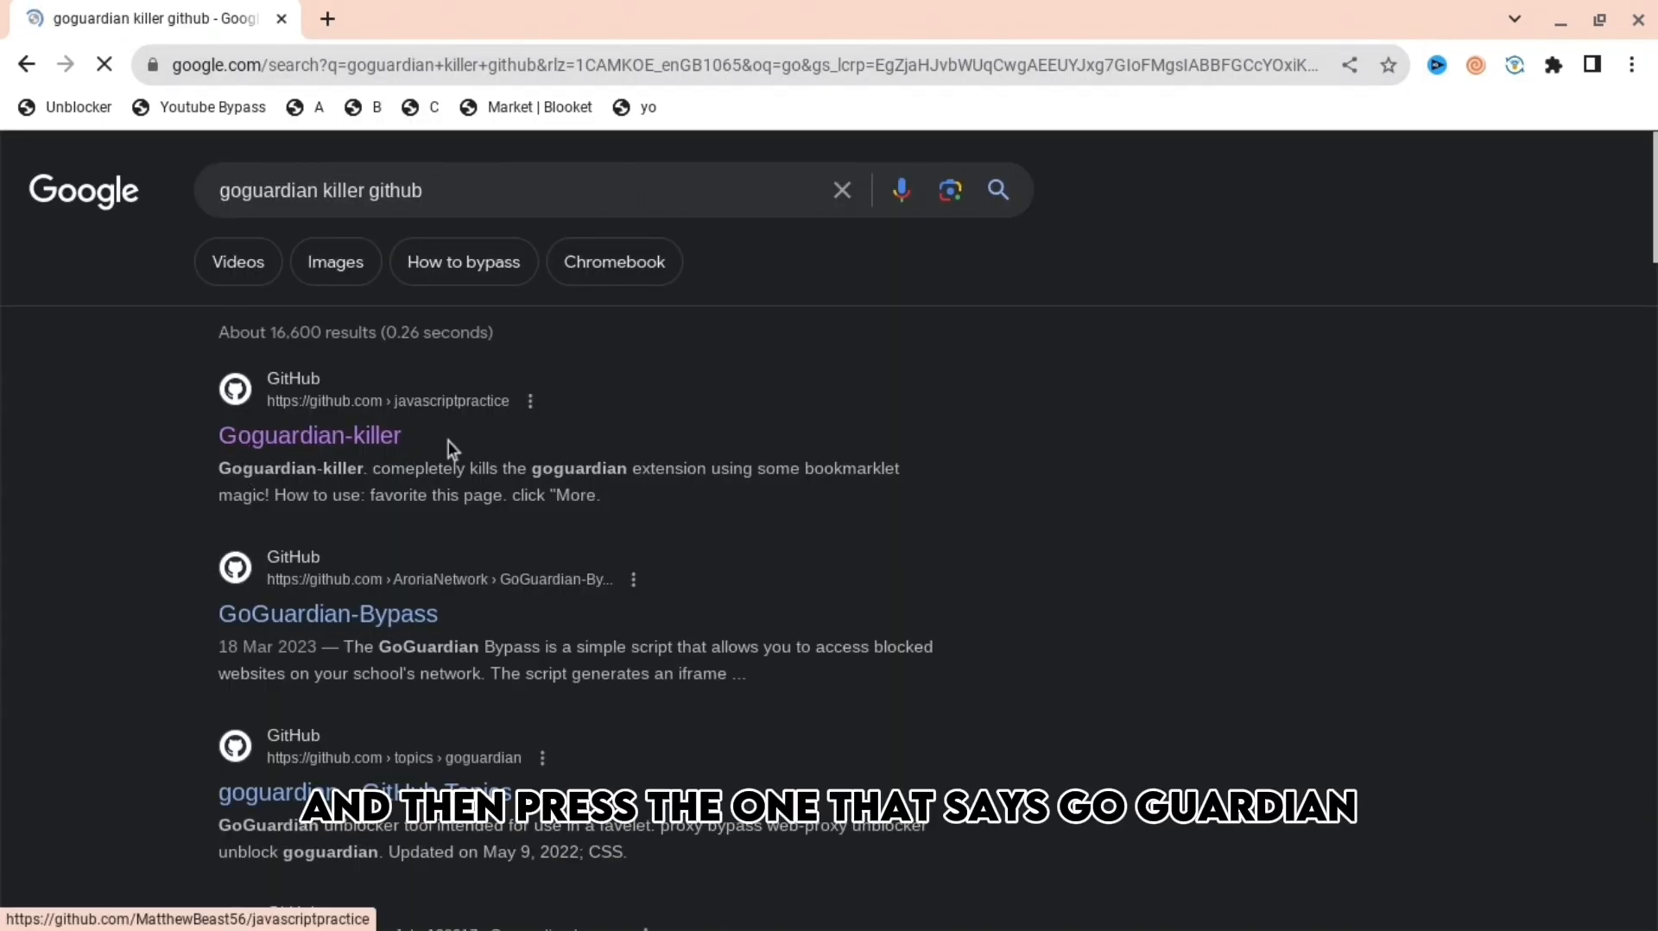
# - Open the Goguardian-killer GitHub result from the Google search results
pyautogui.click(310, 434)
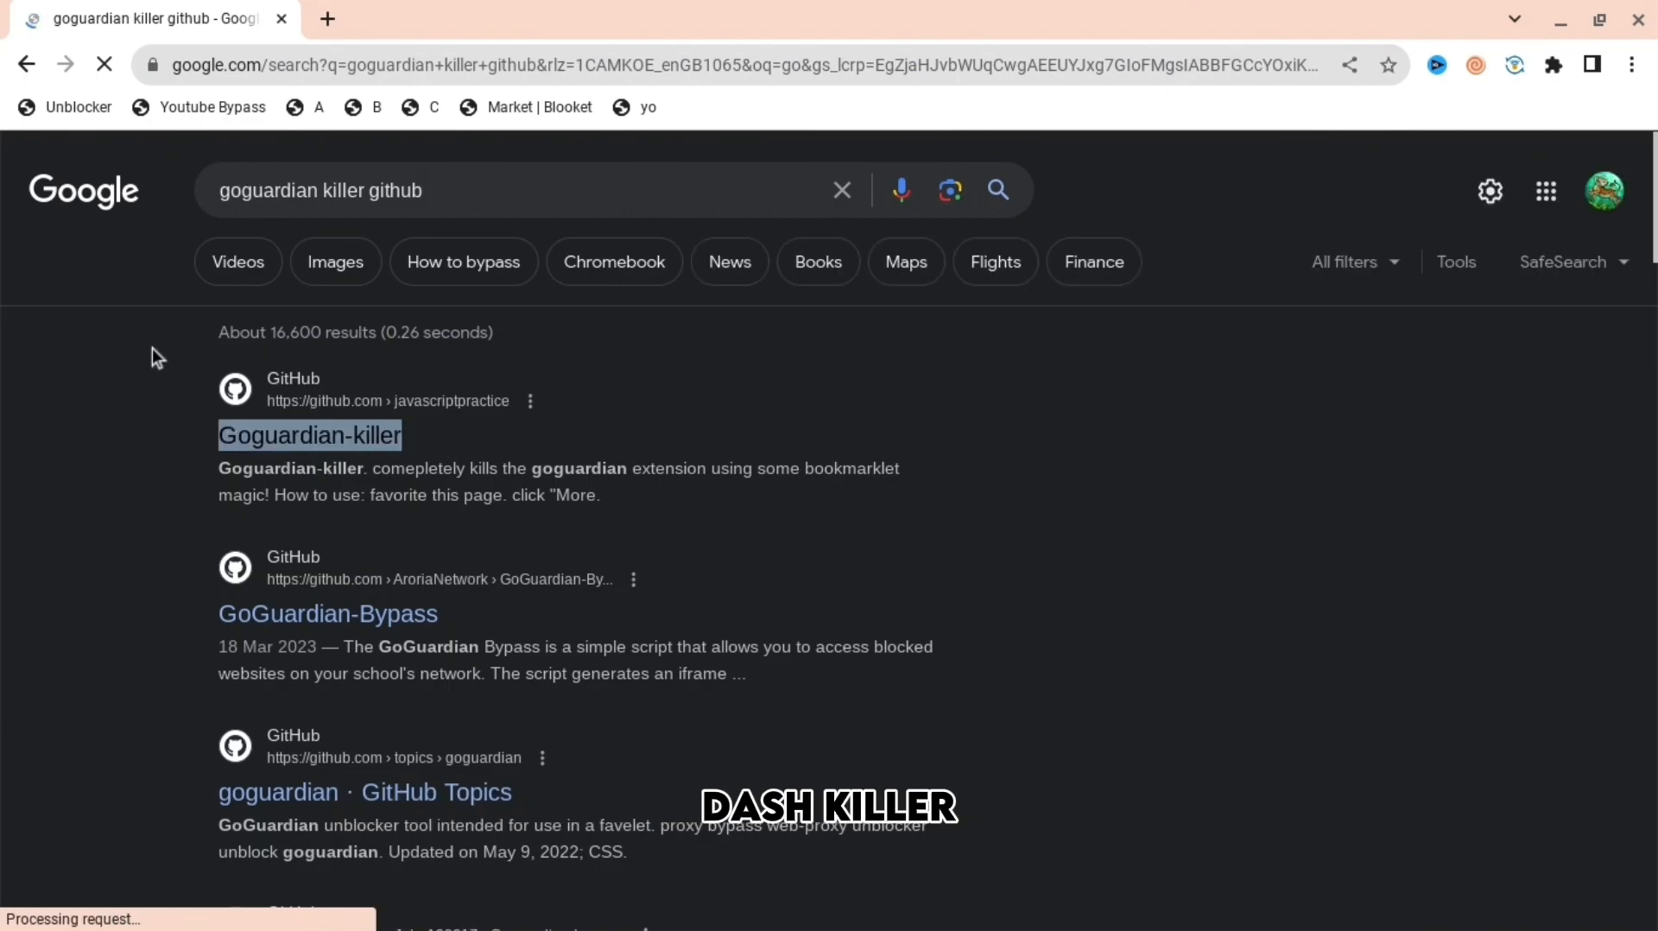
# - View the repository README and open chrome.google.com/webstorex in a separate tab
pyautogui.click(310, 434)
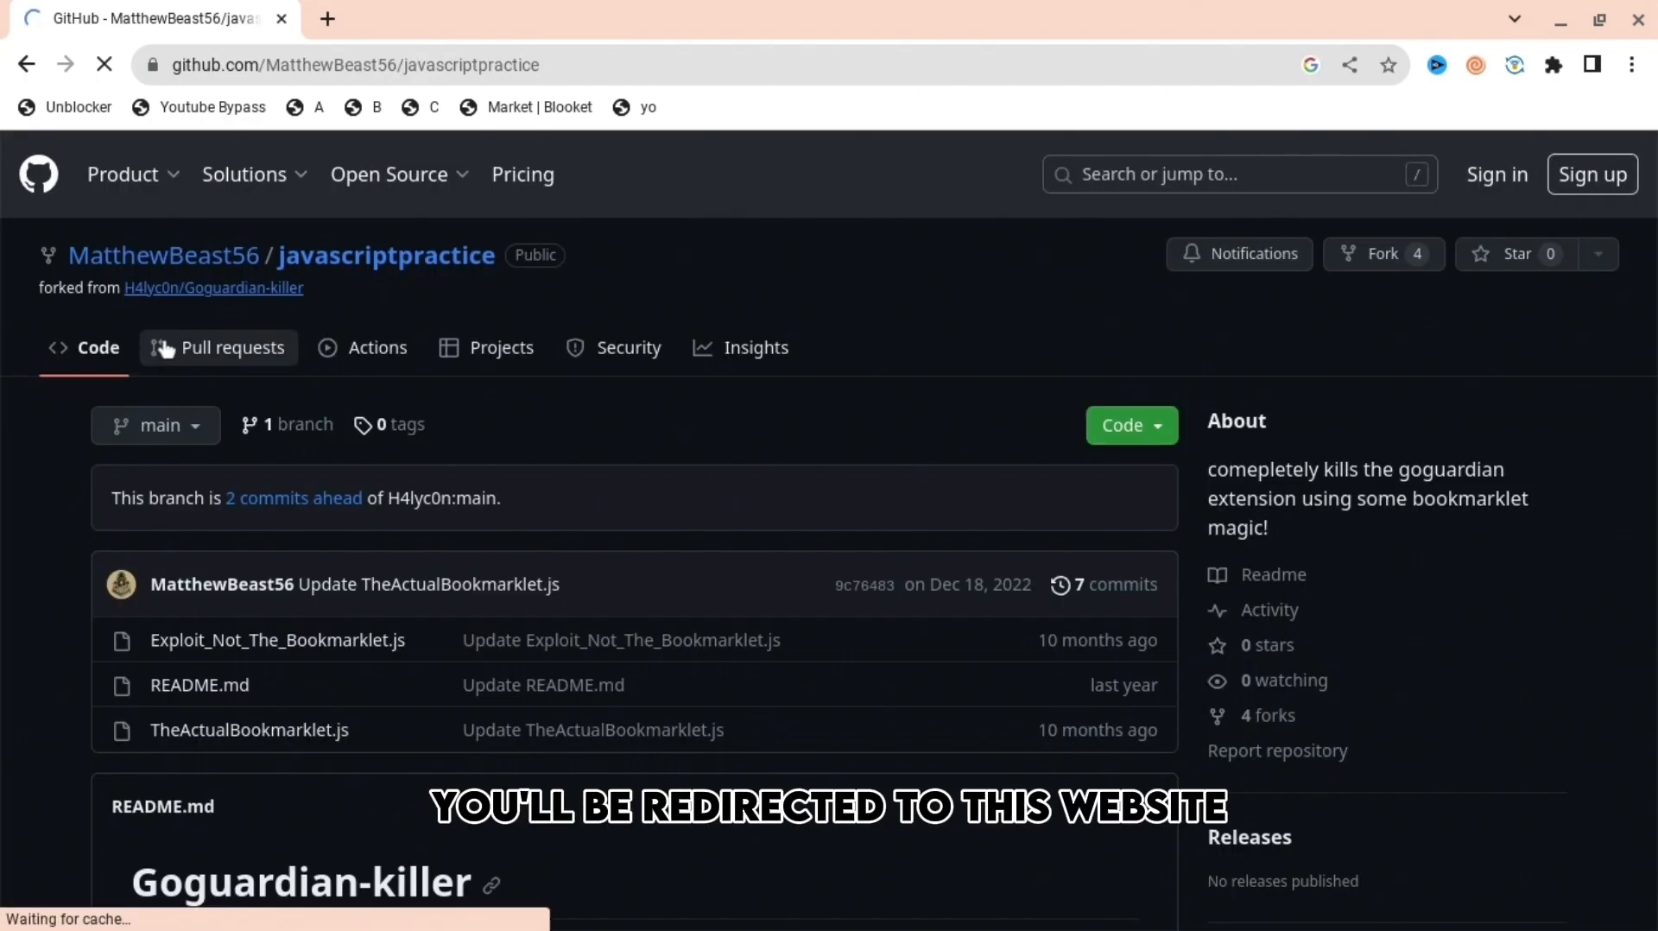
pyautogui.moveTo(198, 684)
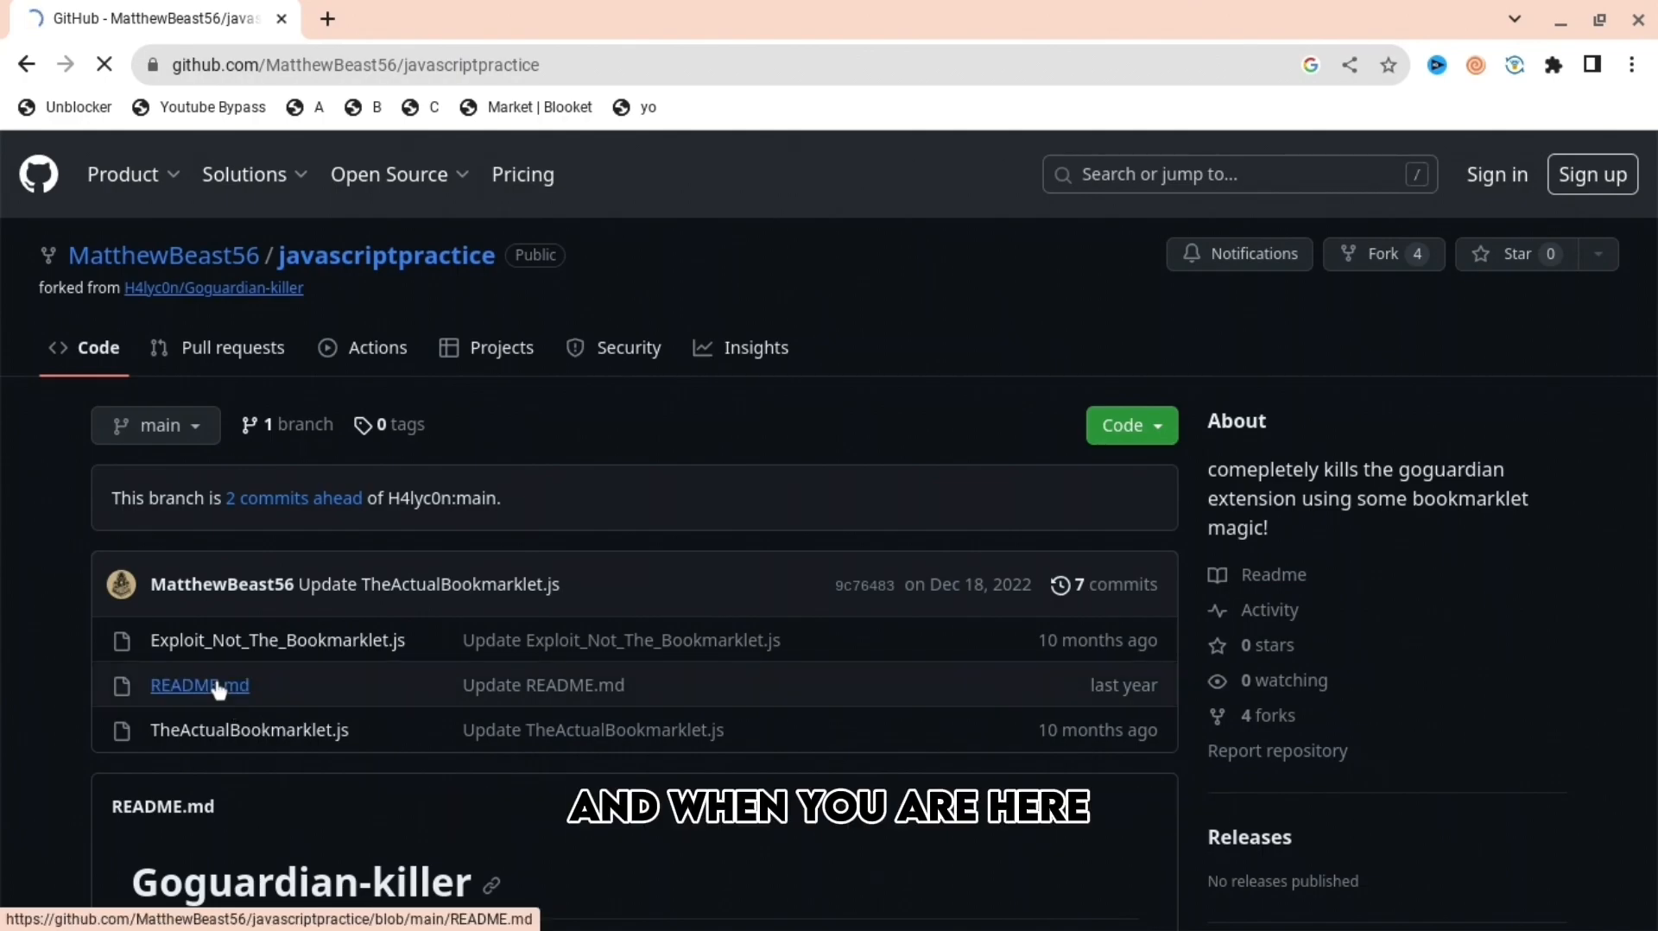
pyautogui.click(199, 685)
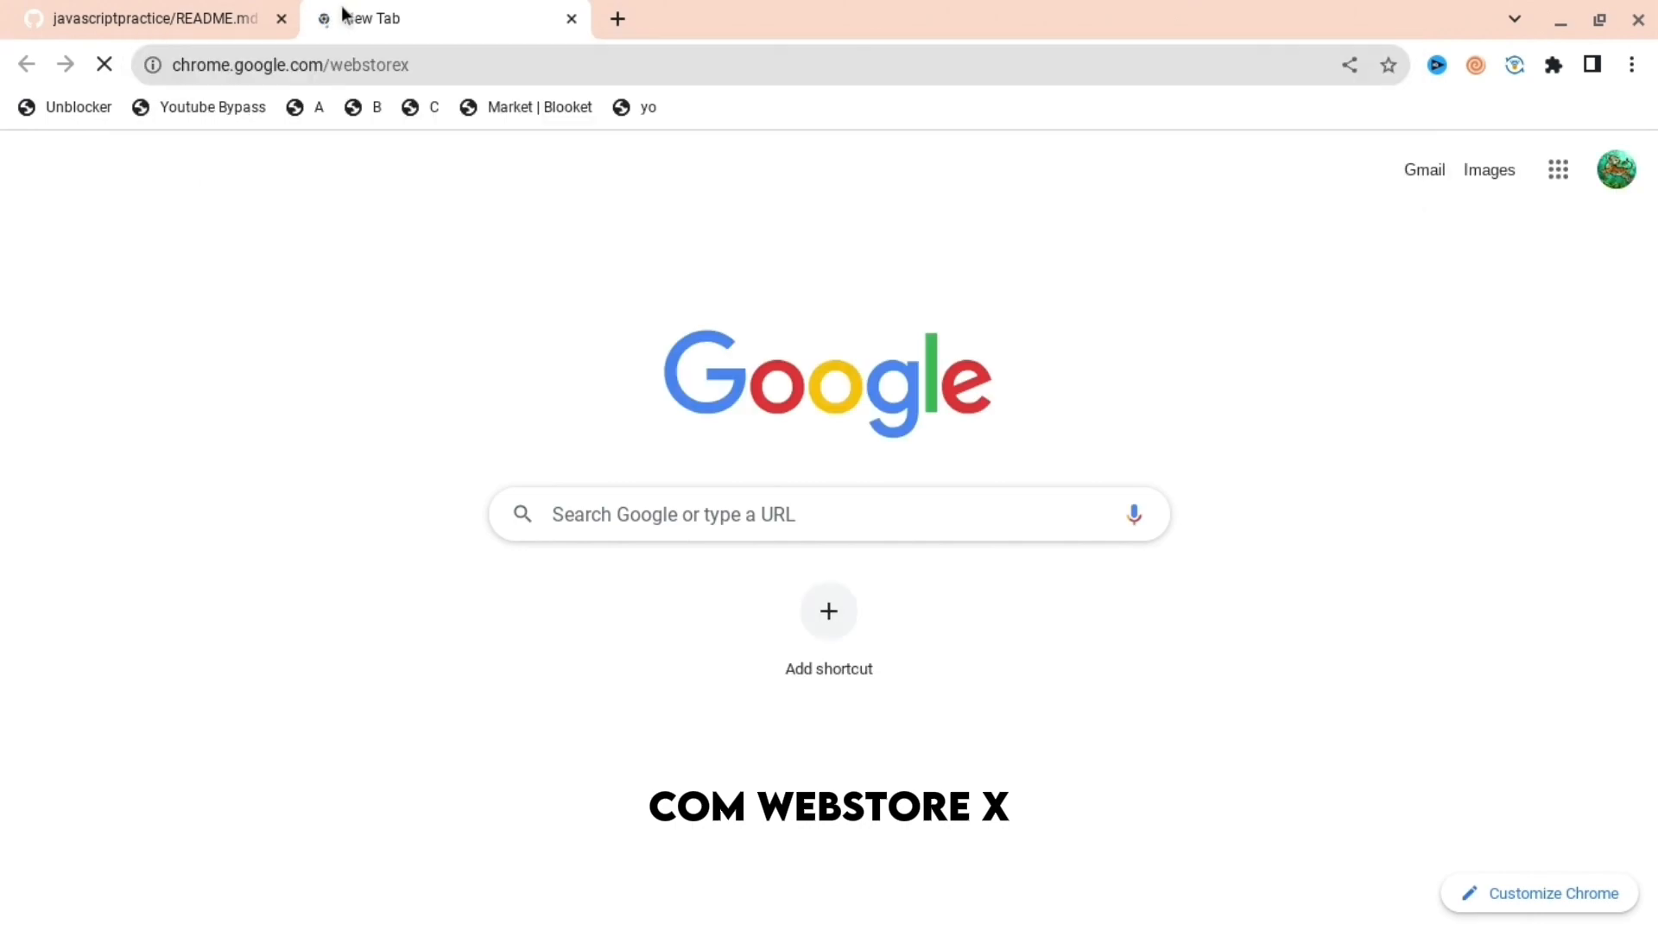
pyautogui.click(154, 18)
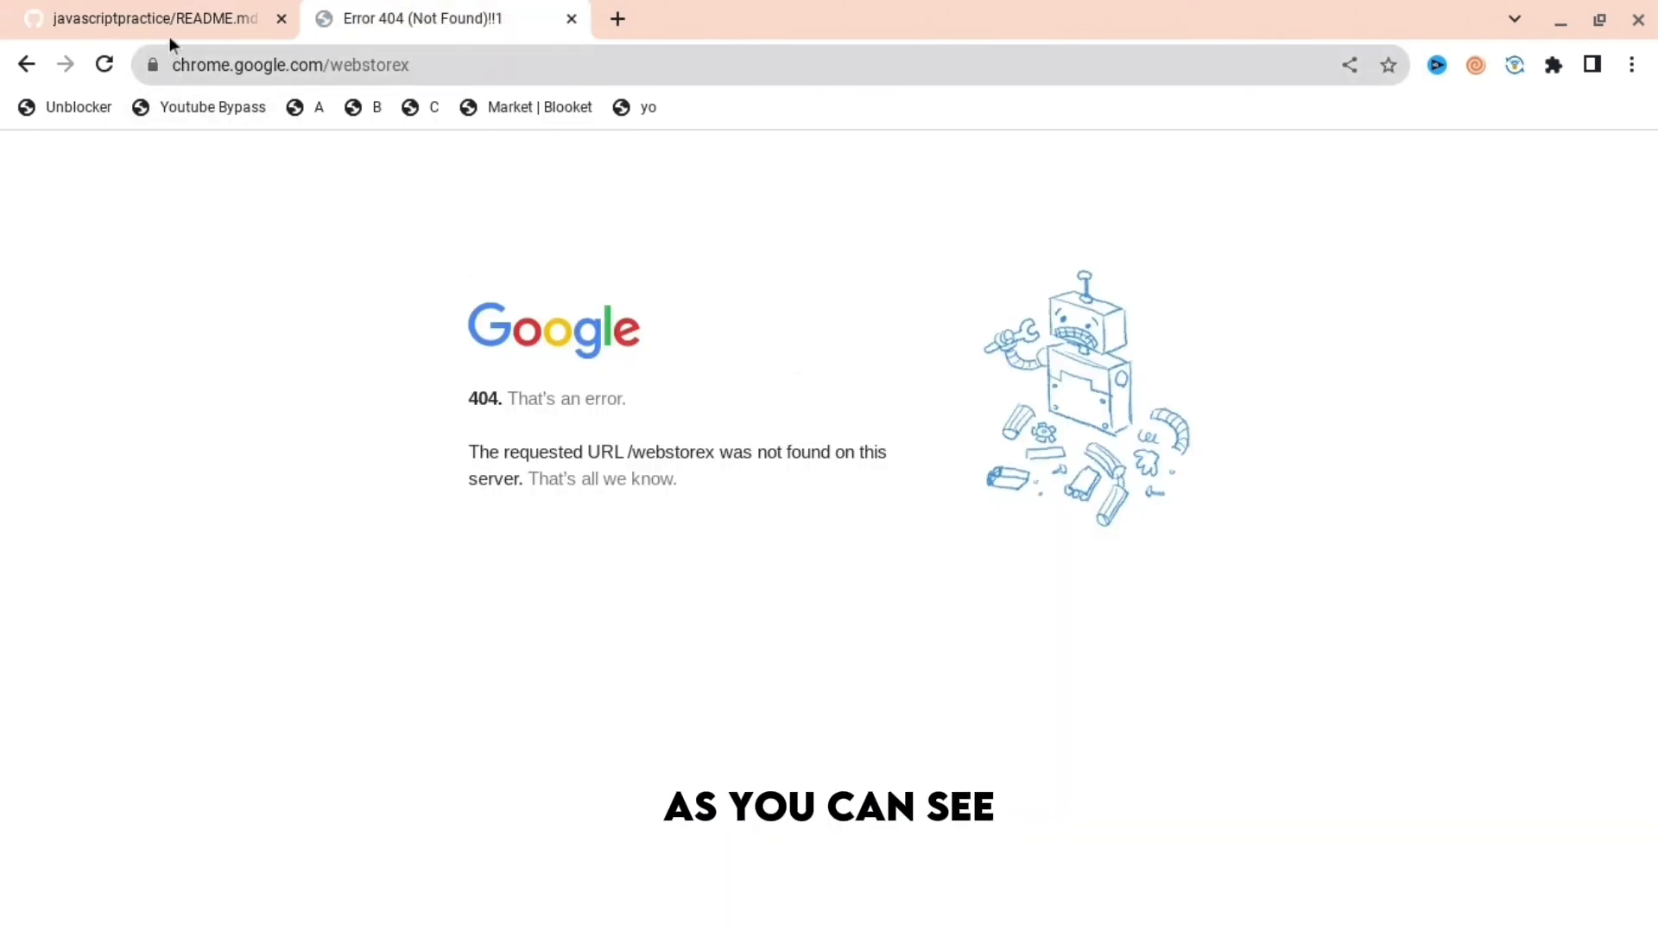
# - Copy the bookmarklet code from TheActualBookmarklet.js in the GitHub repository
pyautogui.click(153, 18)
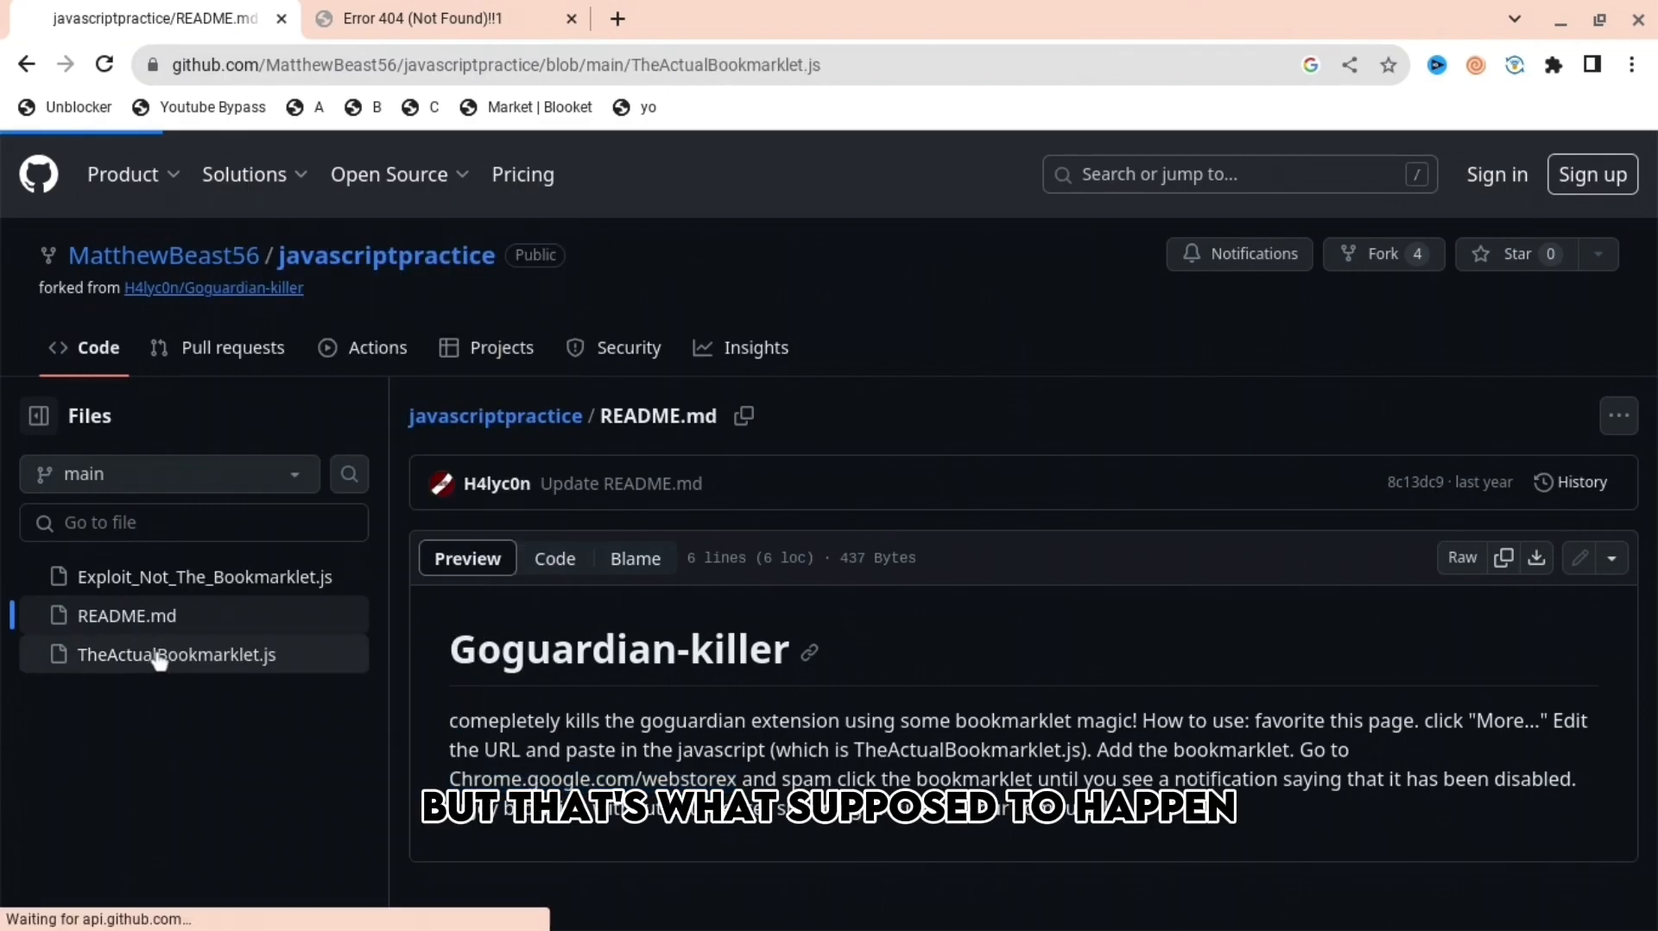
pyautogui.click(177, 654)
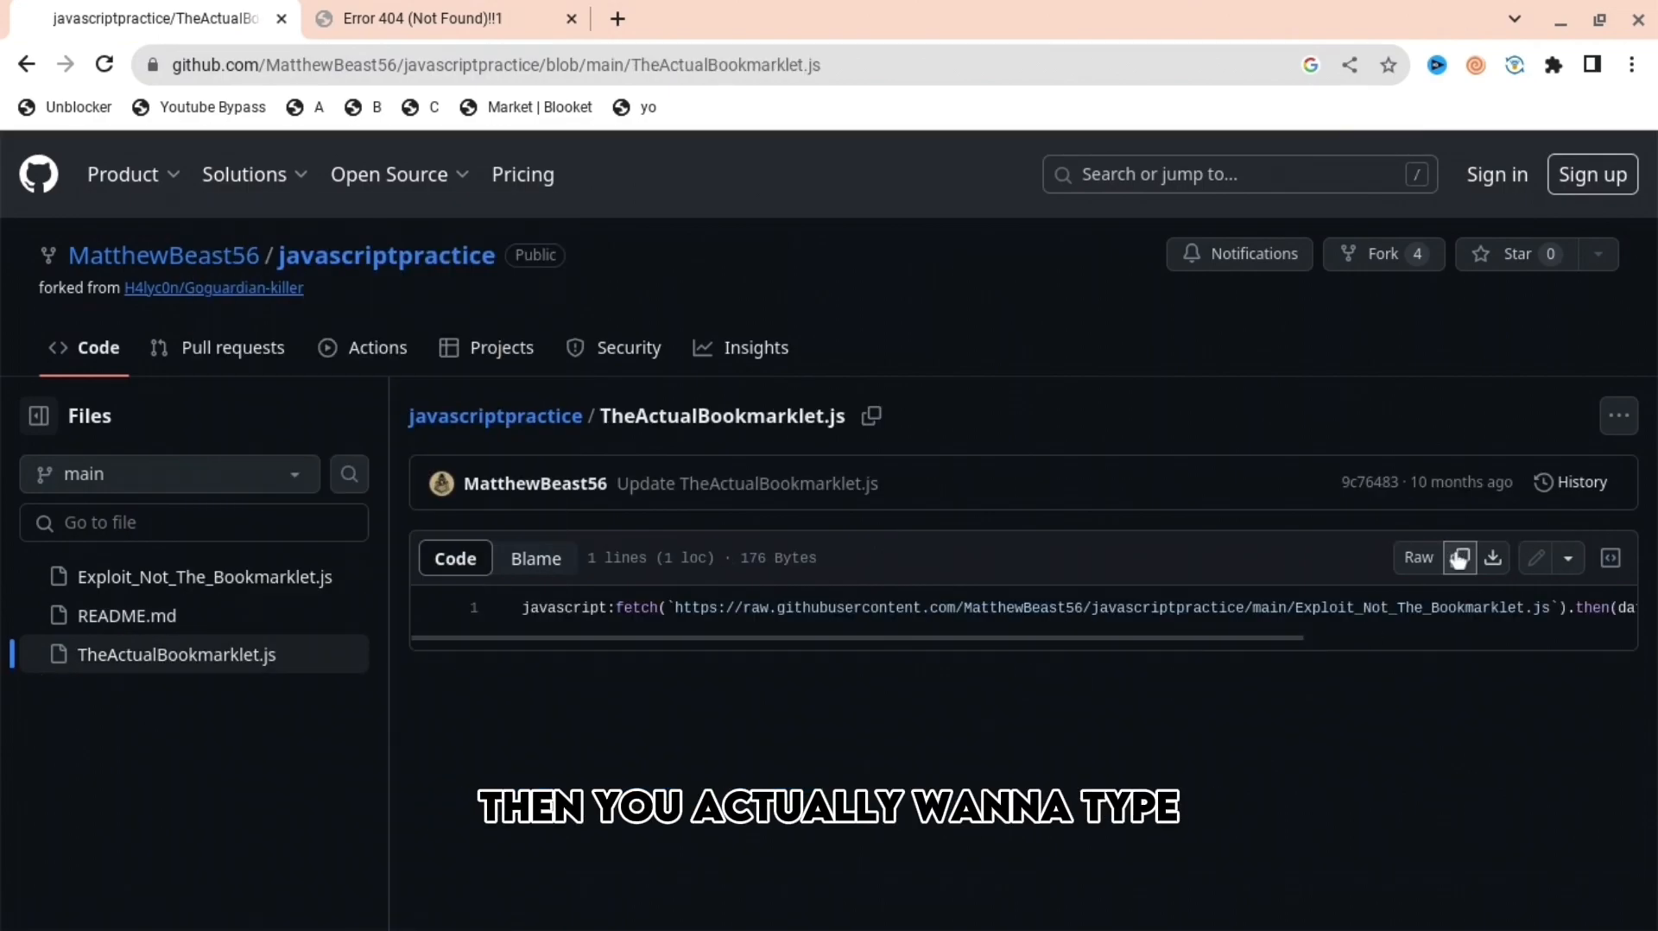
pyautogui.moveTo(891, 271)
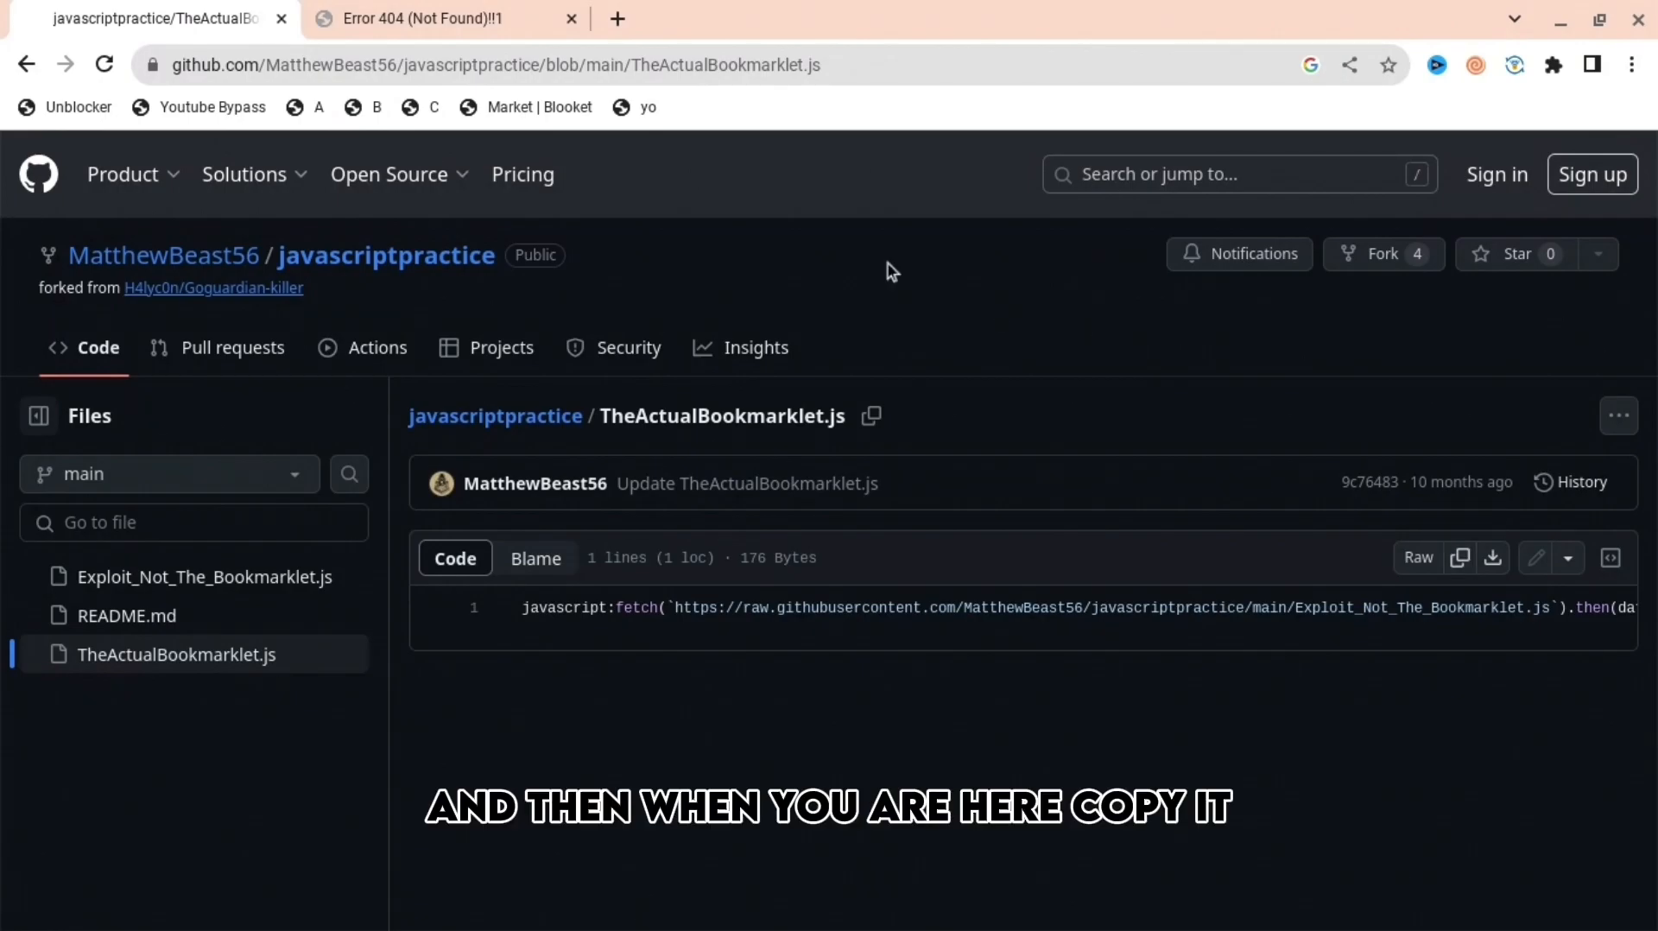
pyautogui.click(617, 19)
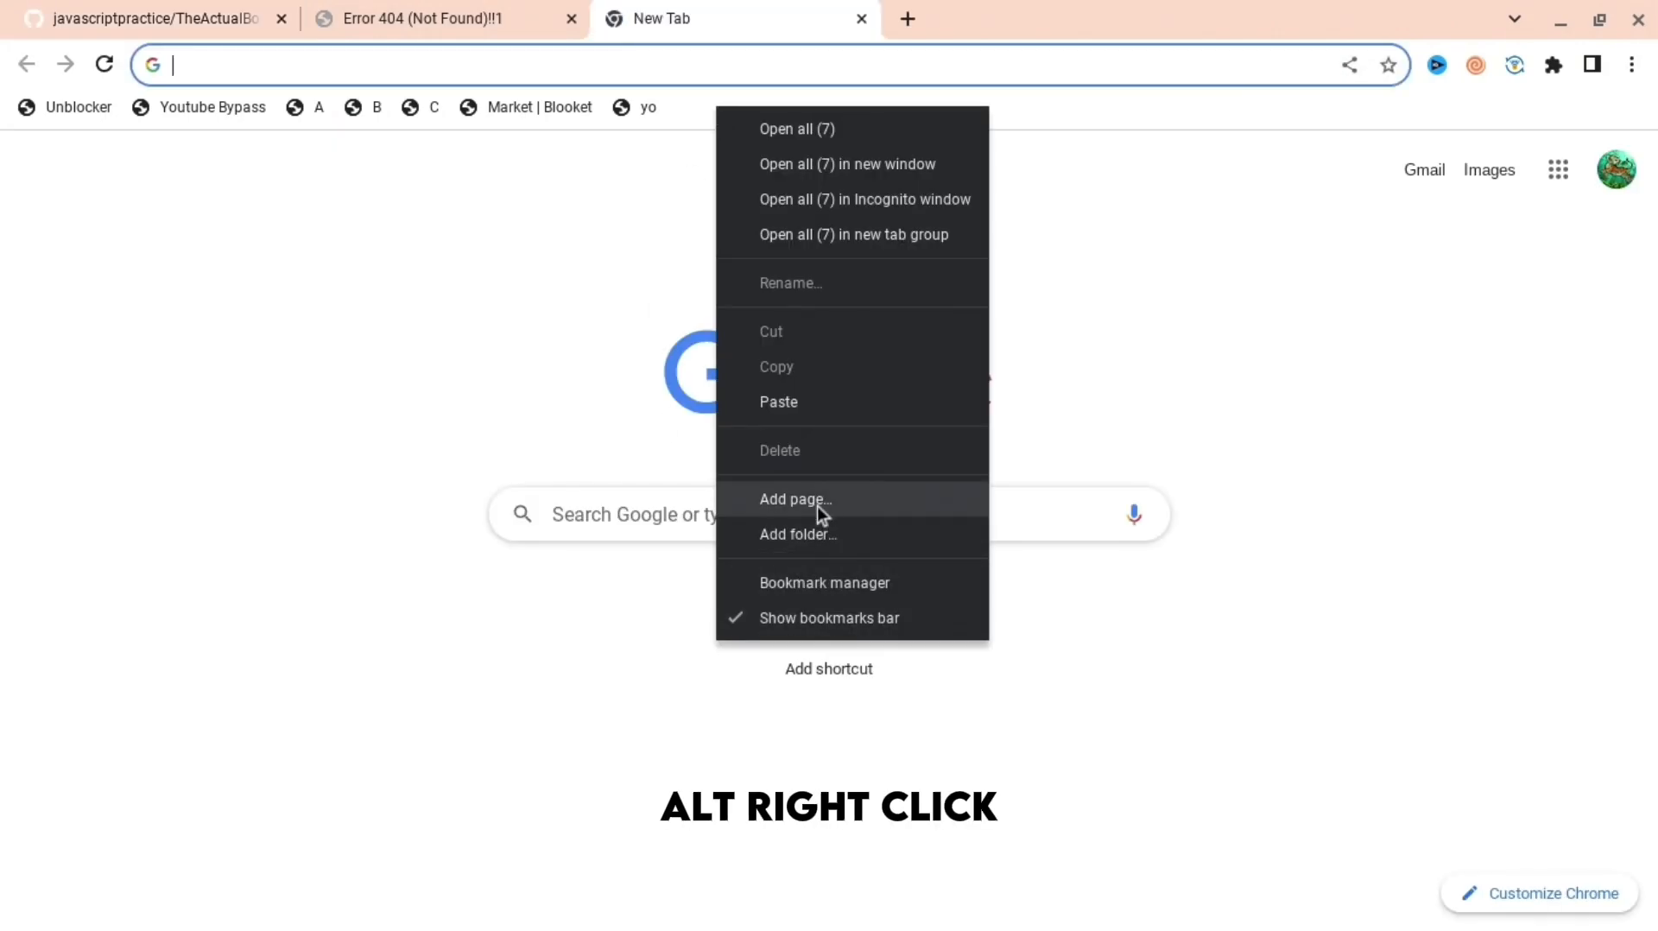
# - Save a bookmark named 'unblocker' whose URL is the pasted bookmarklet script
pyautogui.click(796, 498)
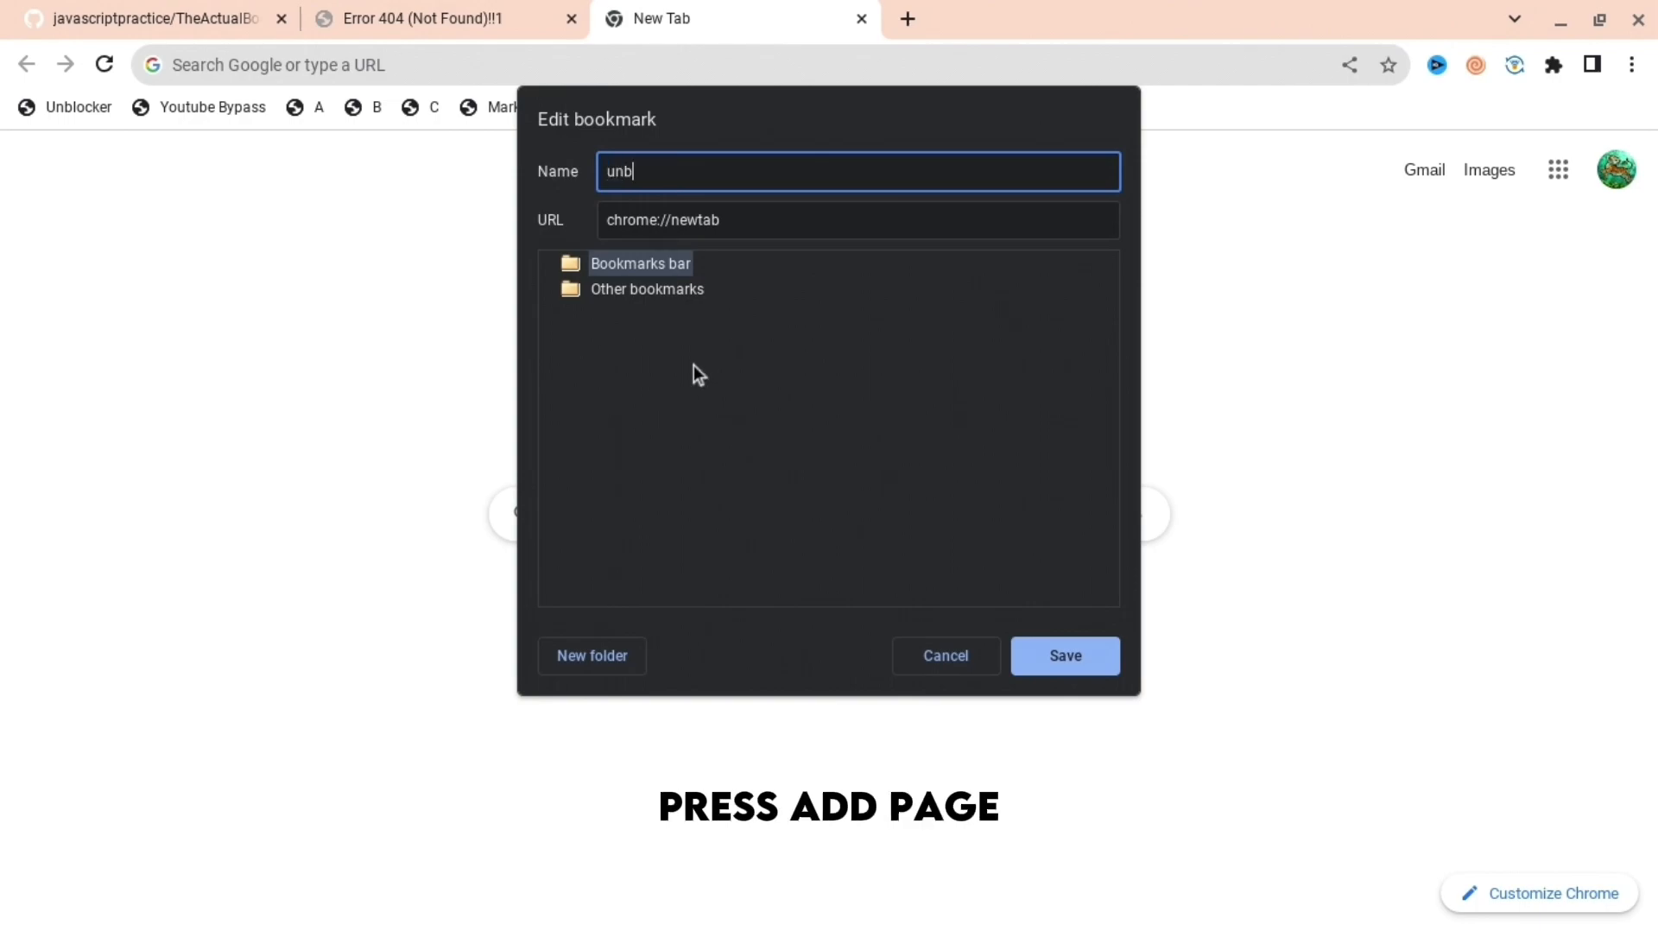
pyautogui.write('locker')
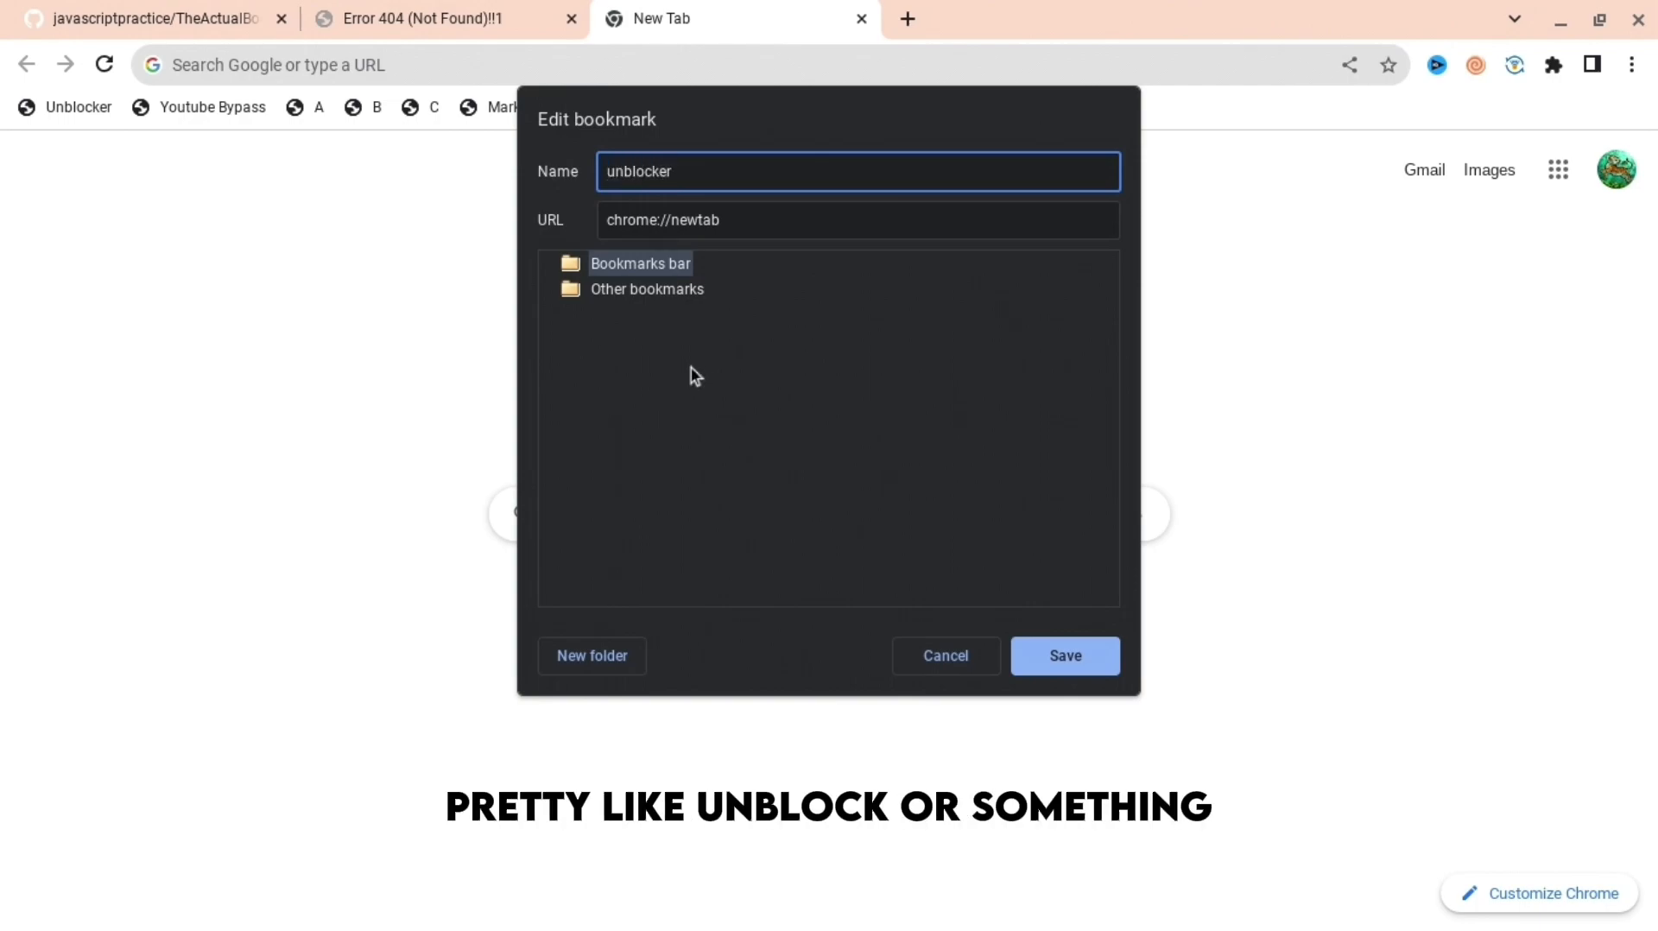
pyautogui.click(857, 220)
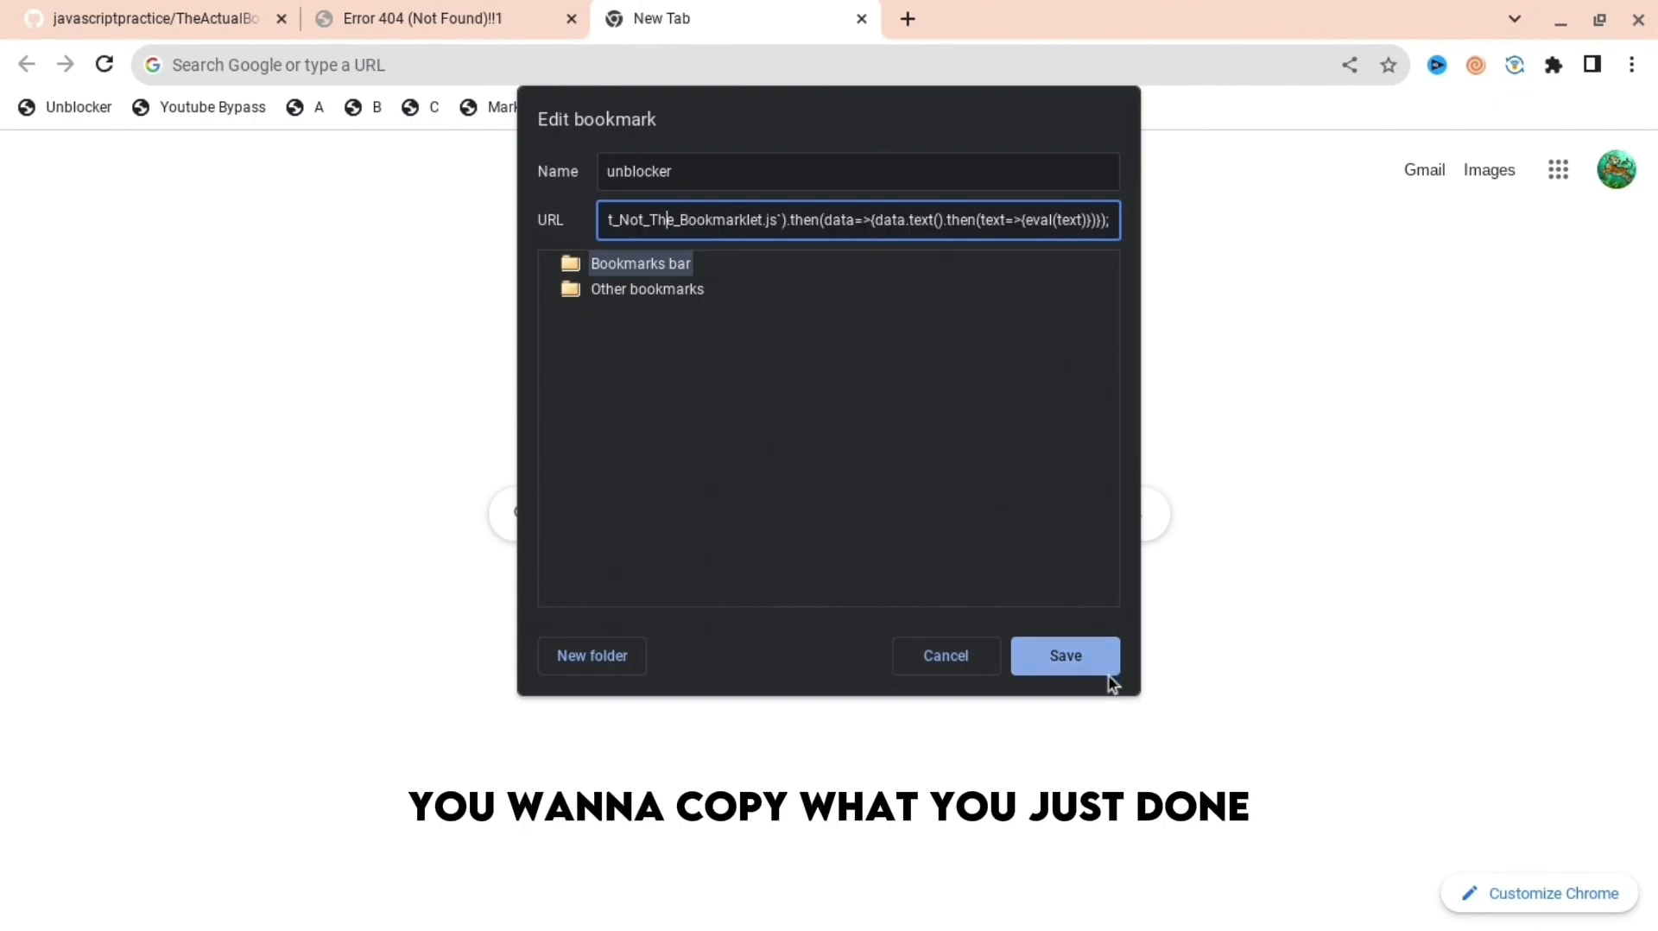
pyautogui.click(1063, 655)
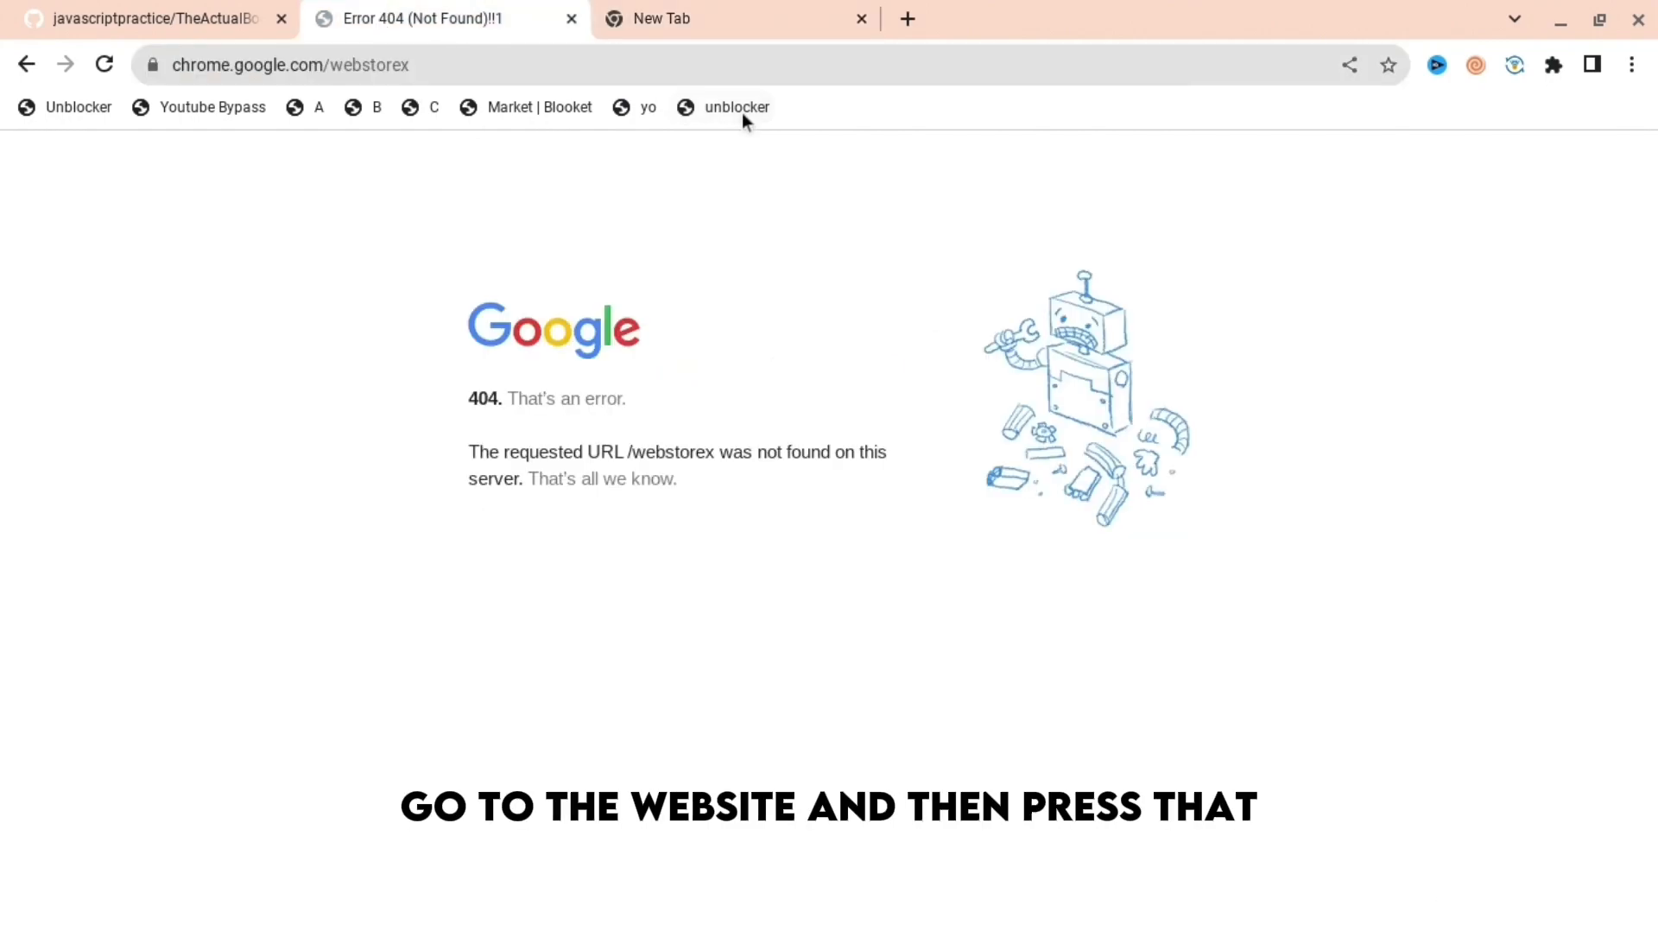
# - Run the unblocker bookmark on webstorex and close the 'GoGuardian has been disabled' alert
pyautogui.click(735, 107)
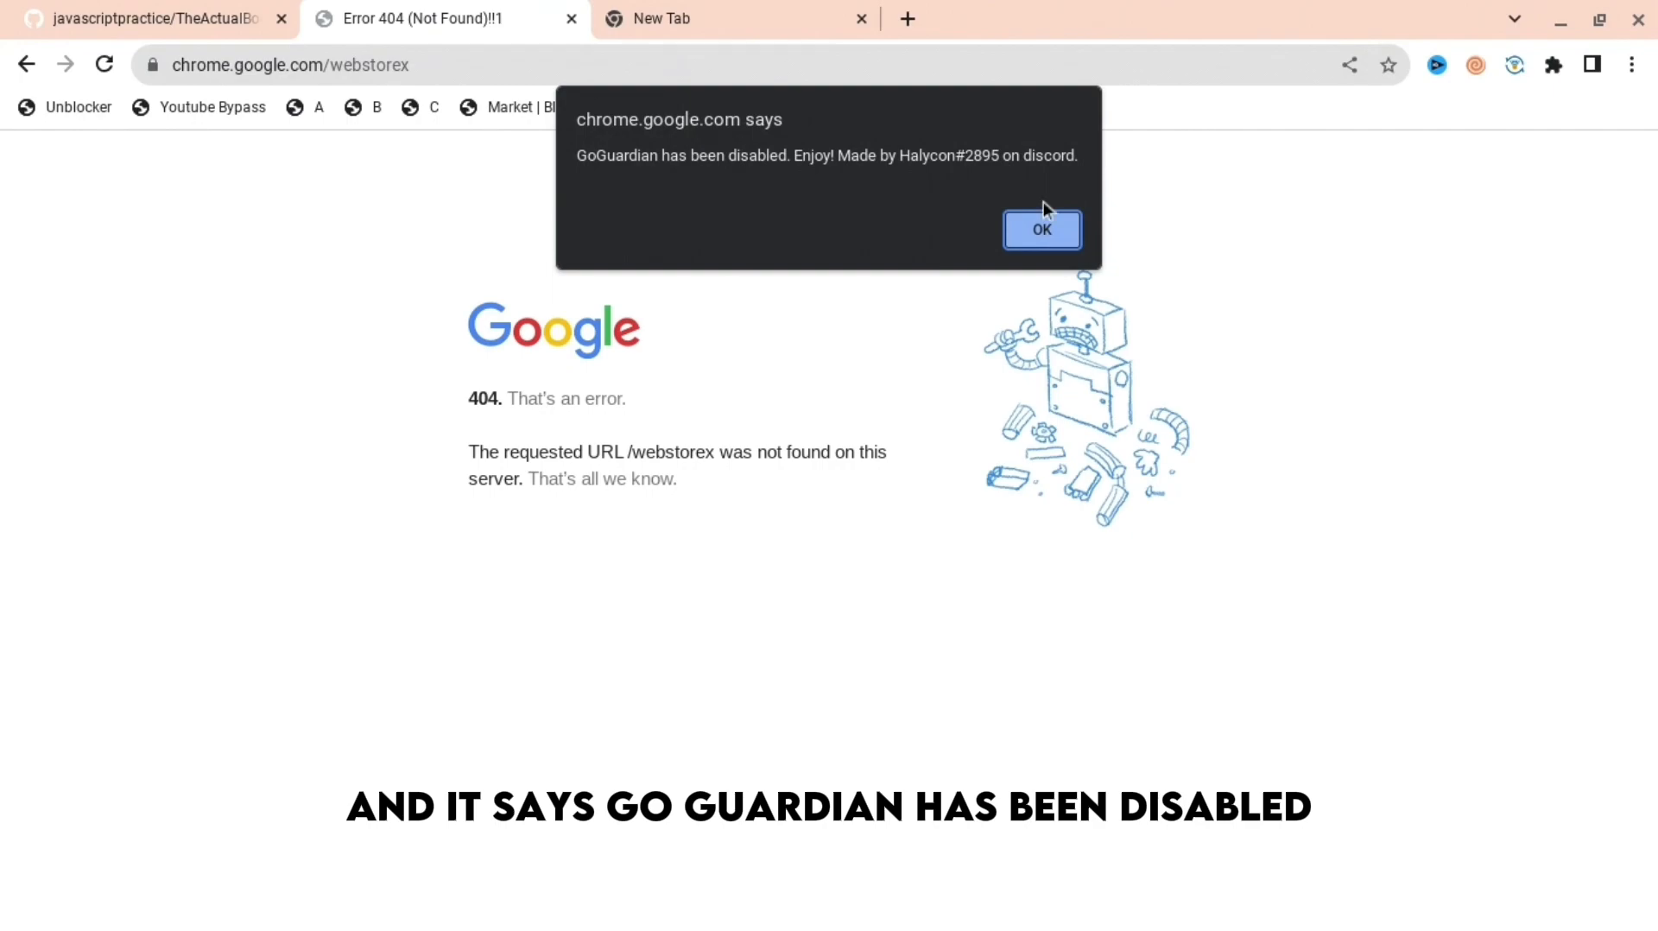
pyautogui.click(1040, 229)
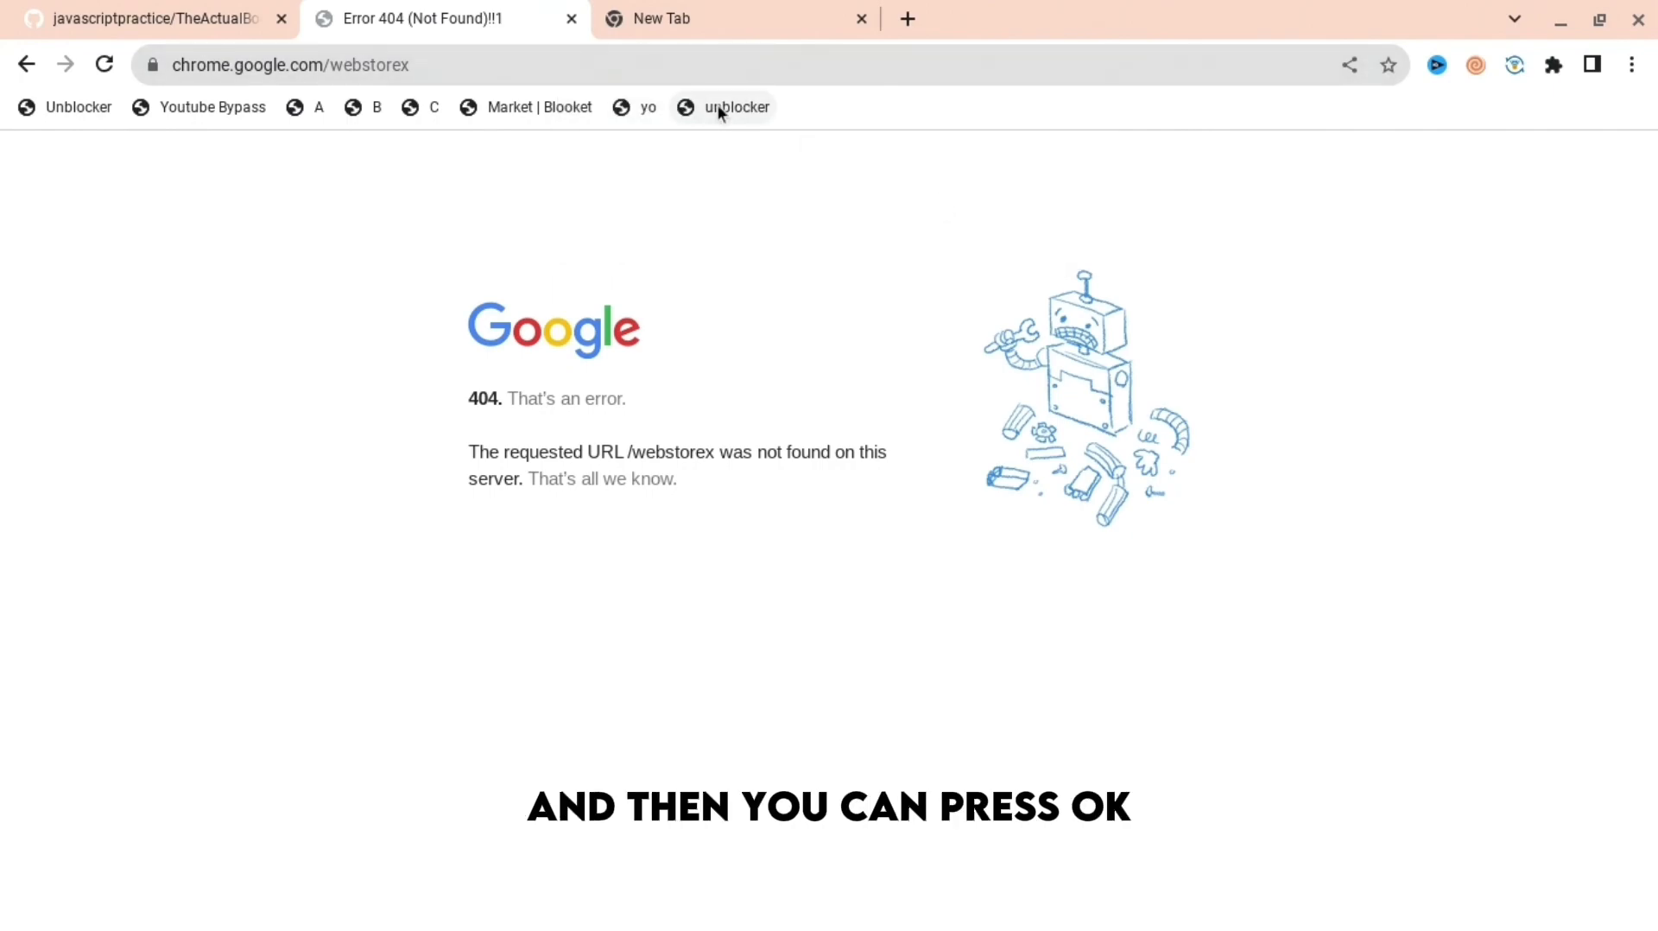